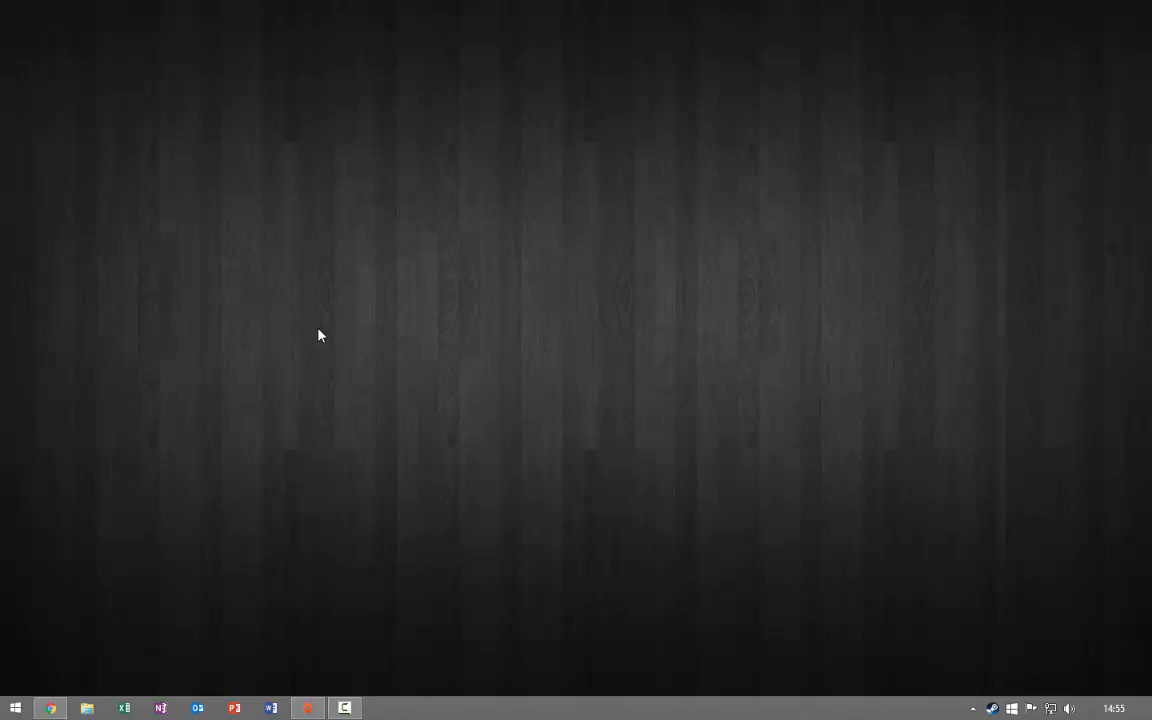
mouse_move(348, 320)
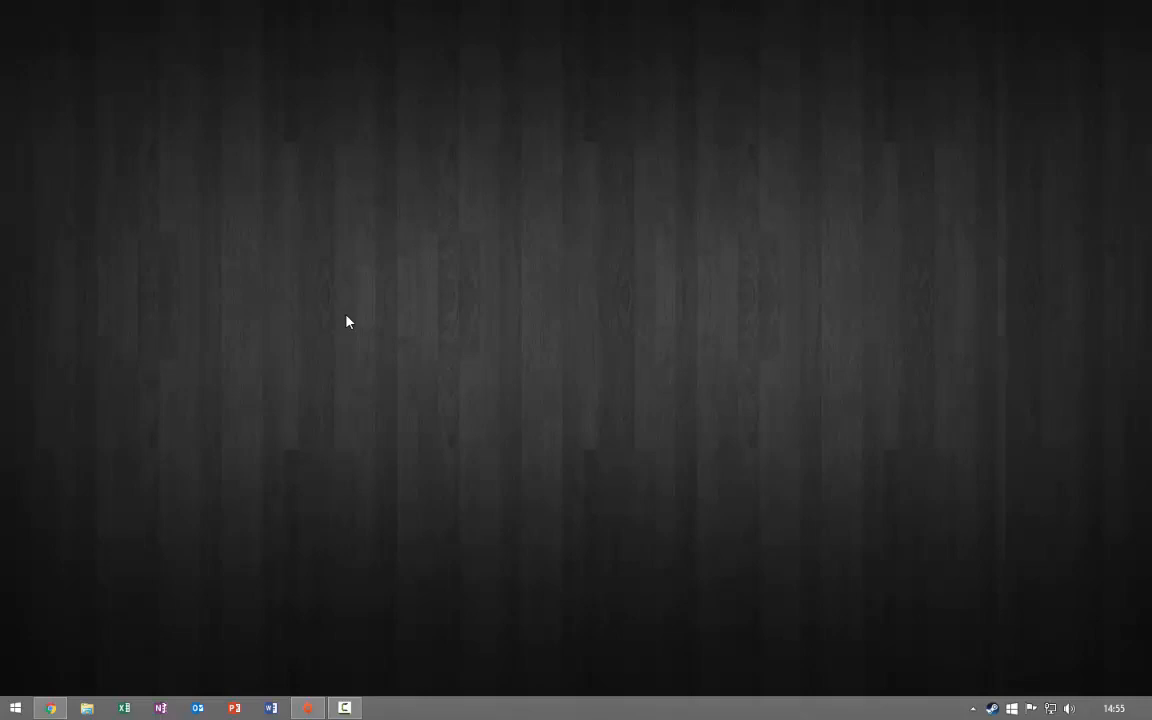
mouse_move(113, 580)
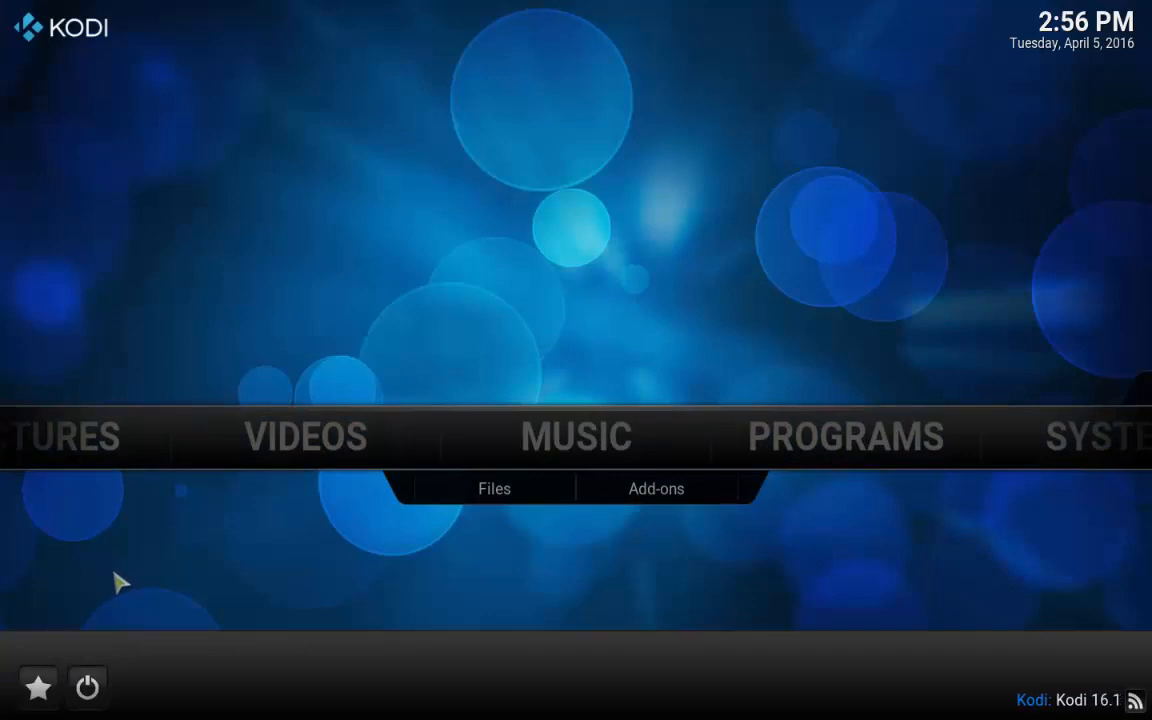
mouse_move(742, 290)
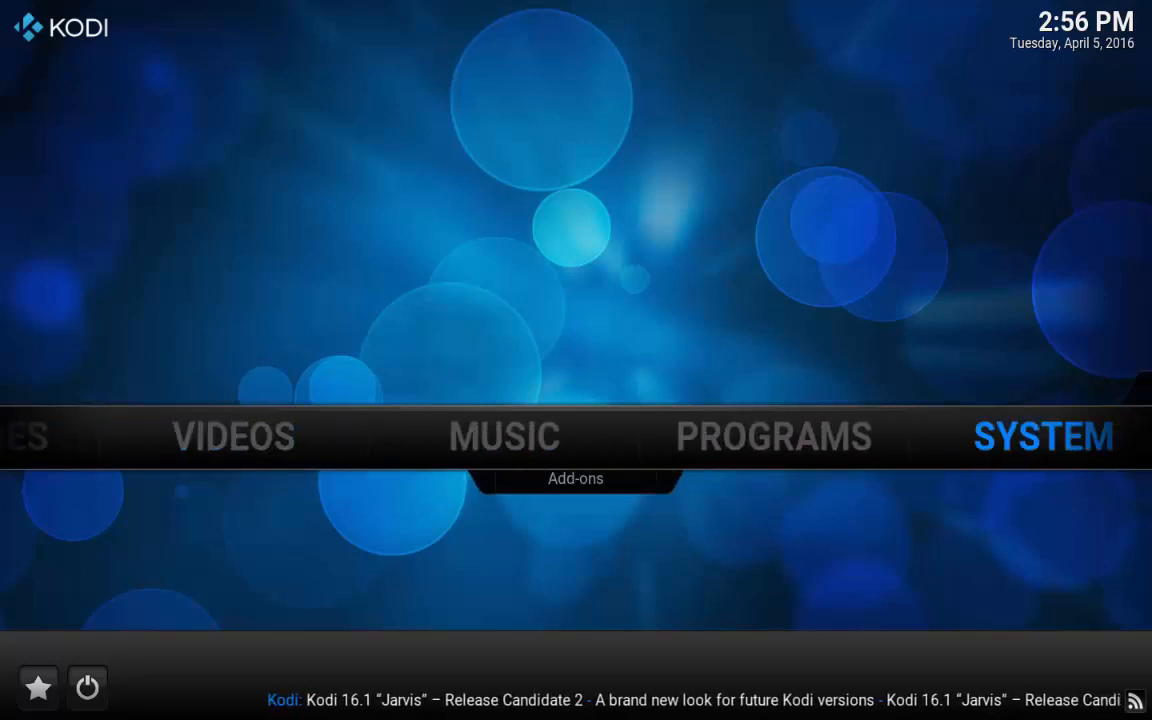
- Select SYSTEM on the home menu to reveal Settings, File manager and more
left_click(1043, 436)
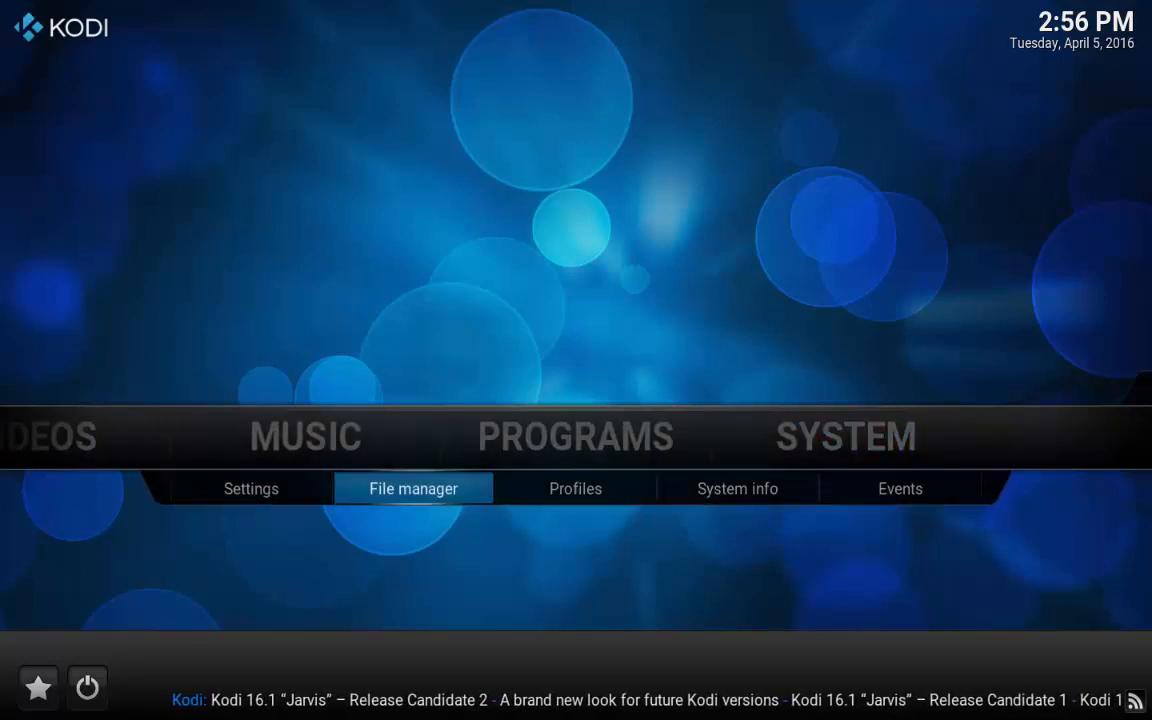
left_click(412, 488)
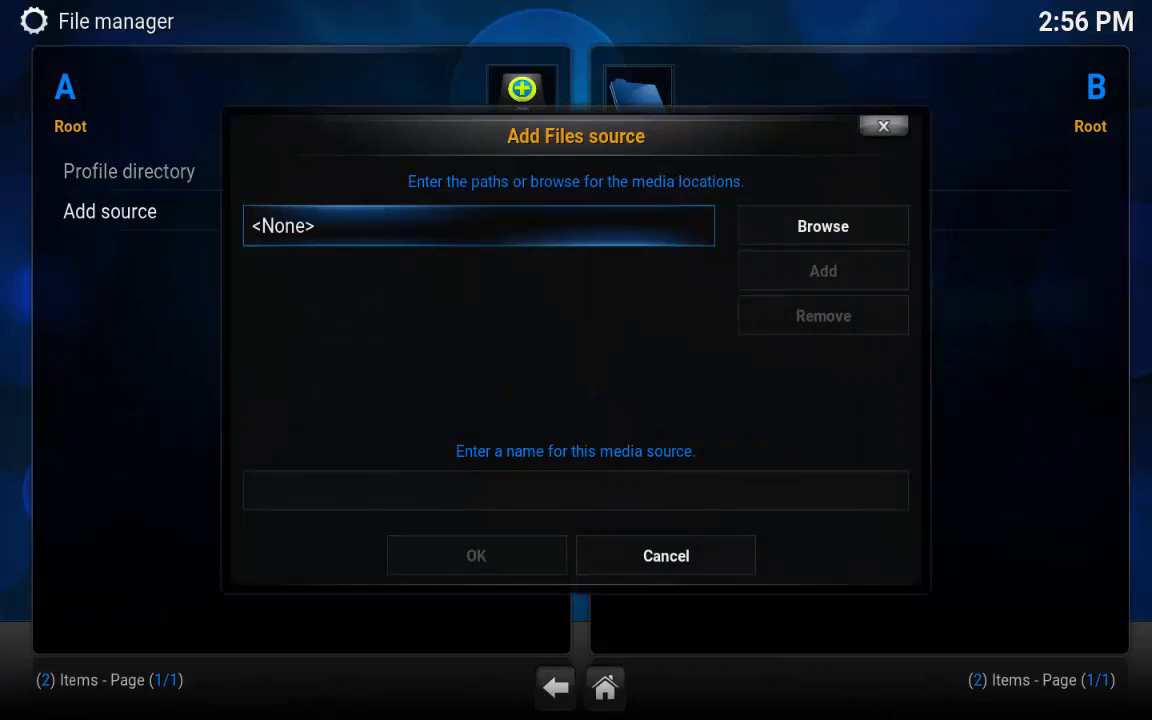
left_click(478, 225)
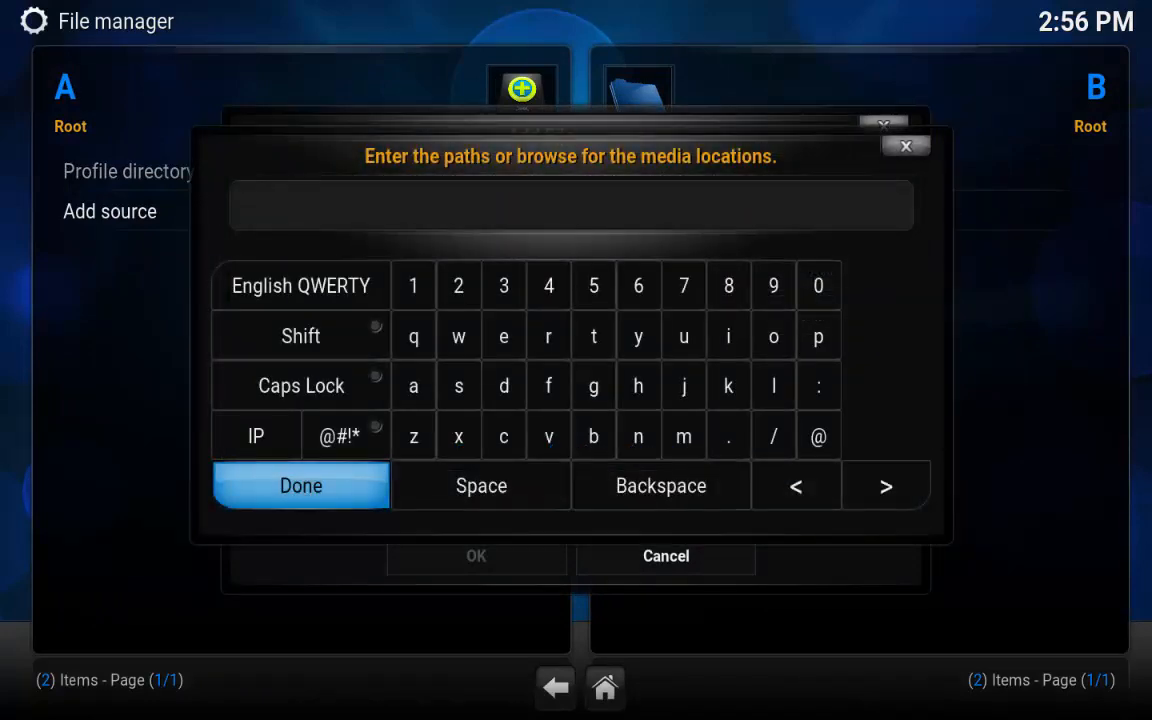
type("http://octagontv3.co.uk/octagonwiz")
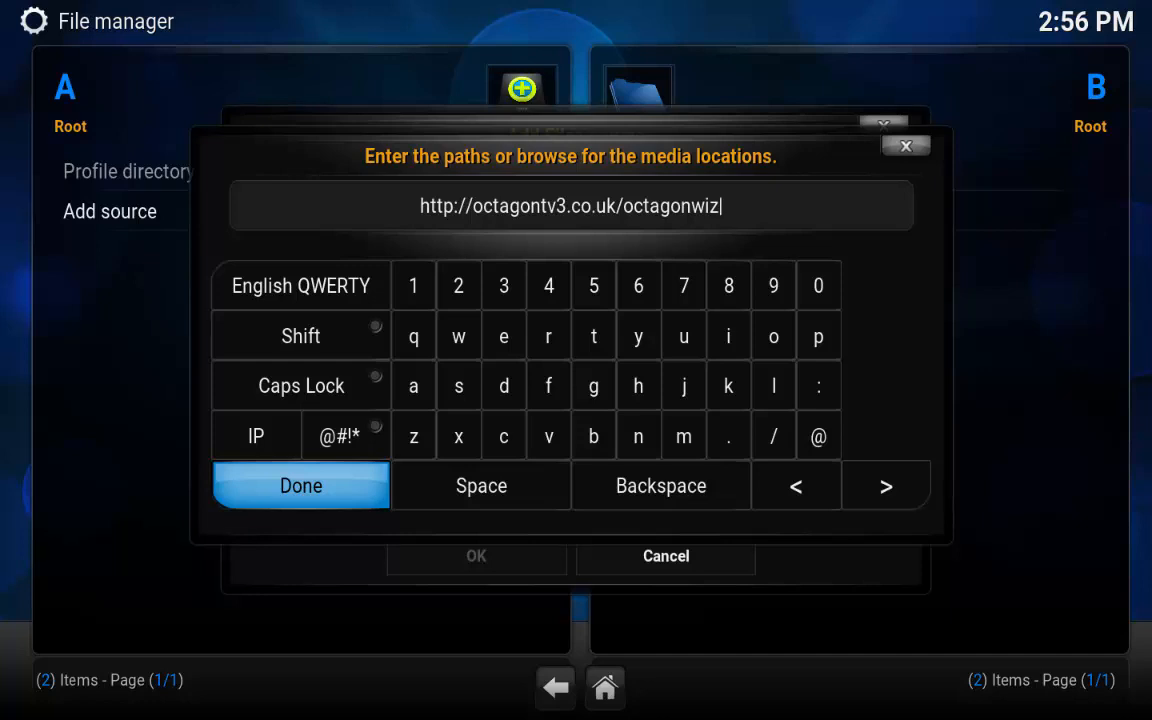
left_click(300, 485)
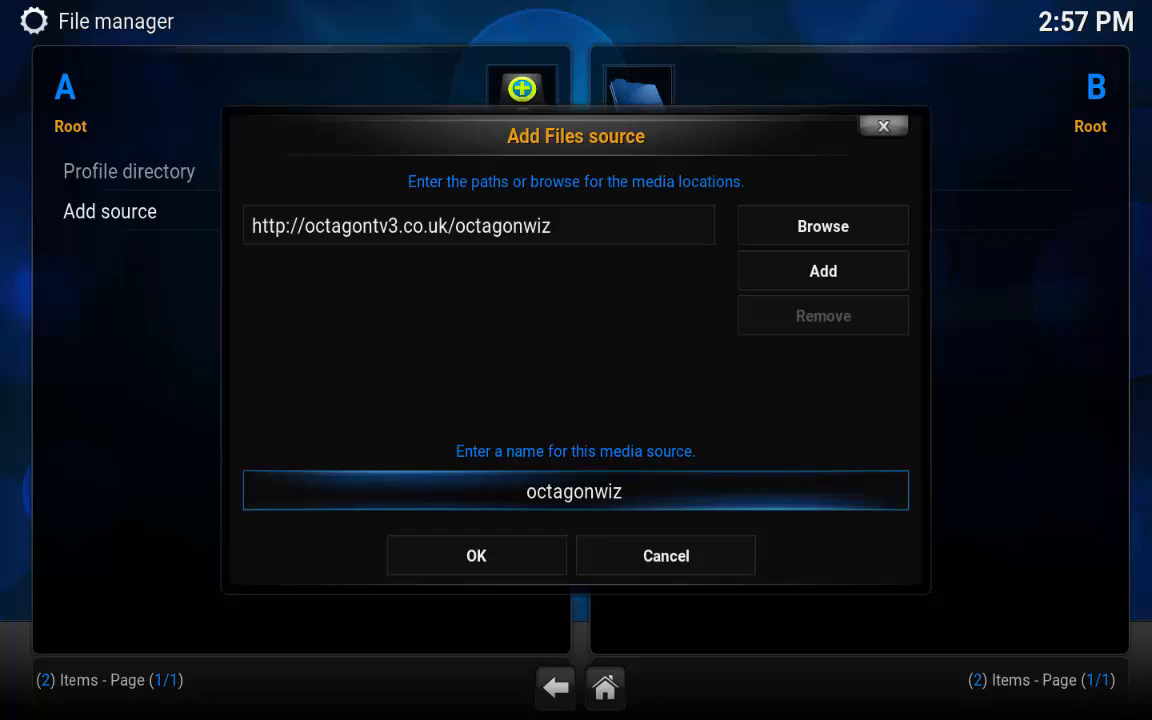
left_click(476, 555)
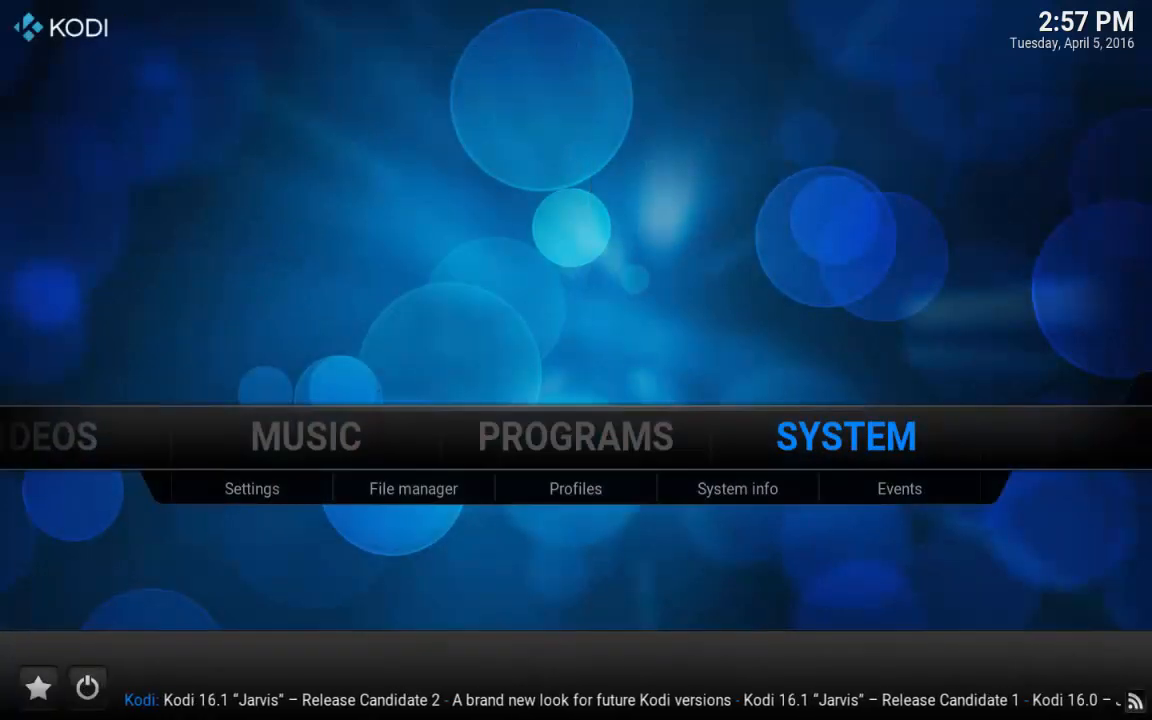
- Install plugin.program.octagonwiz.zip from the octagonwiz source via Add-ons > Install from zip file
left_click(251, 488)
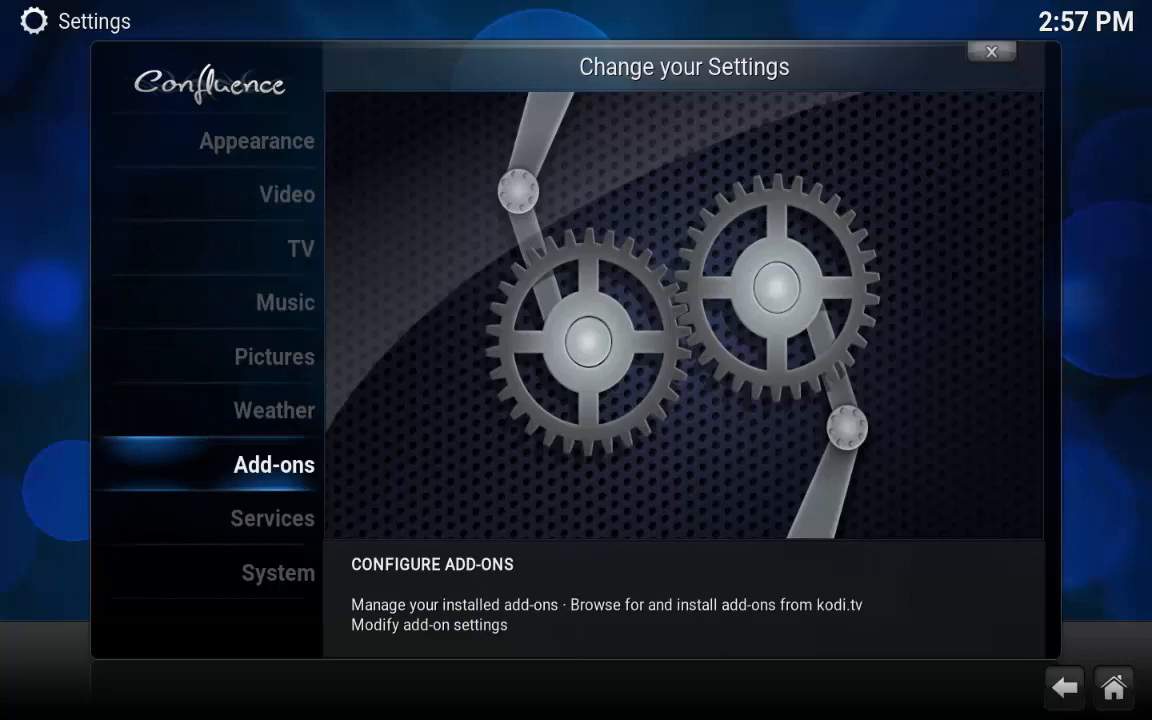
left_click(273, 464)
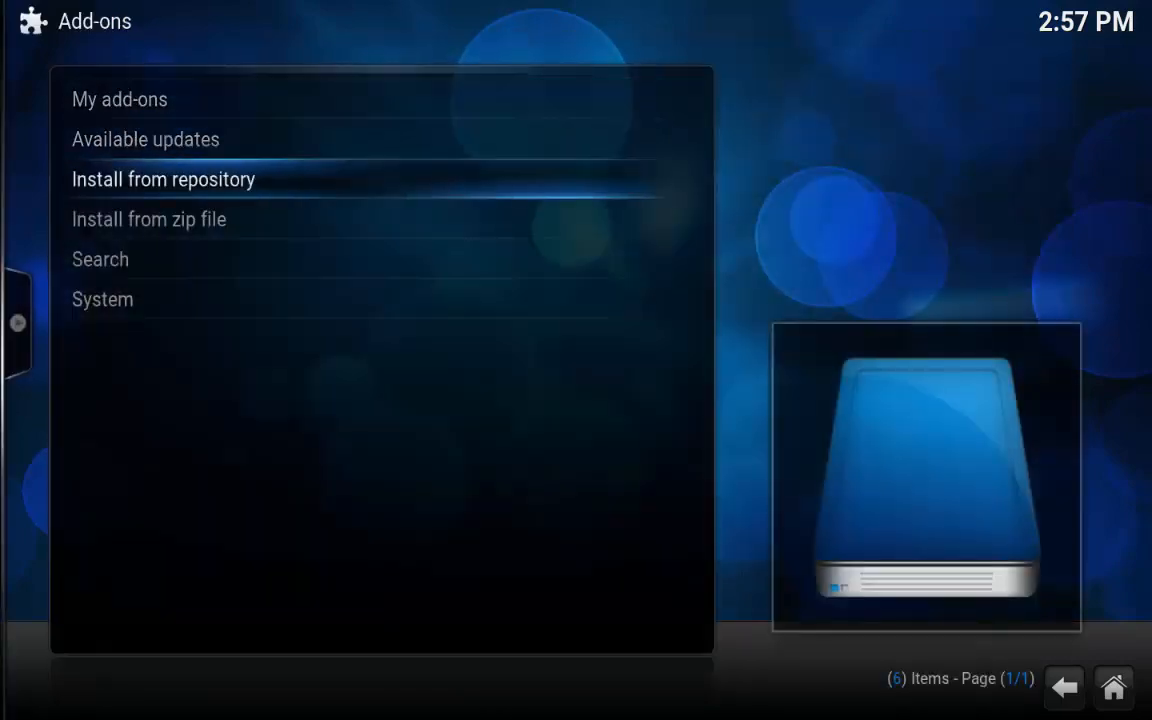
left_click(148, 219)
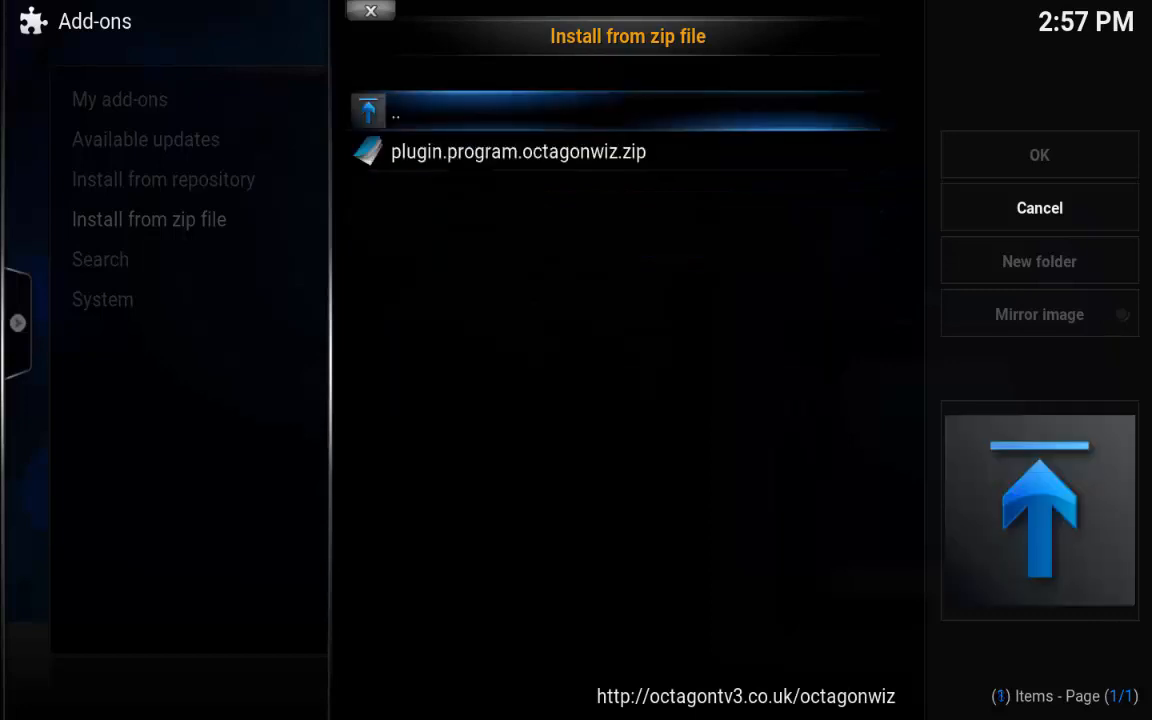
left_click(515, 151)
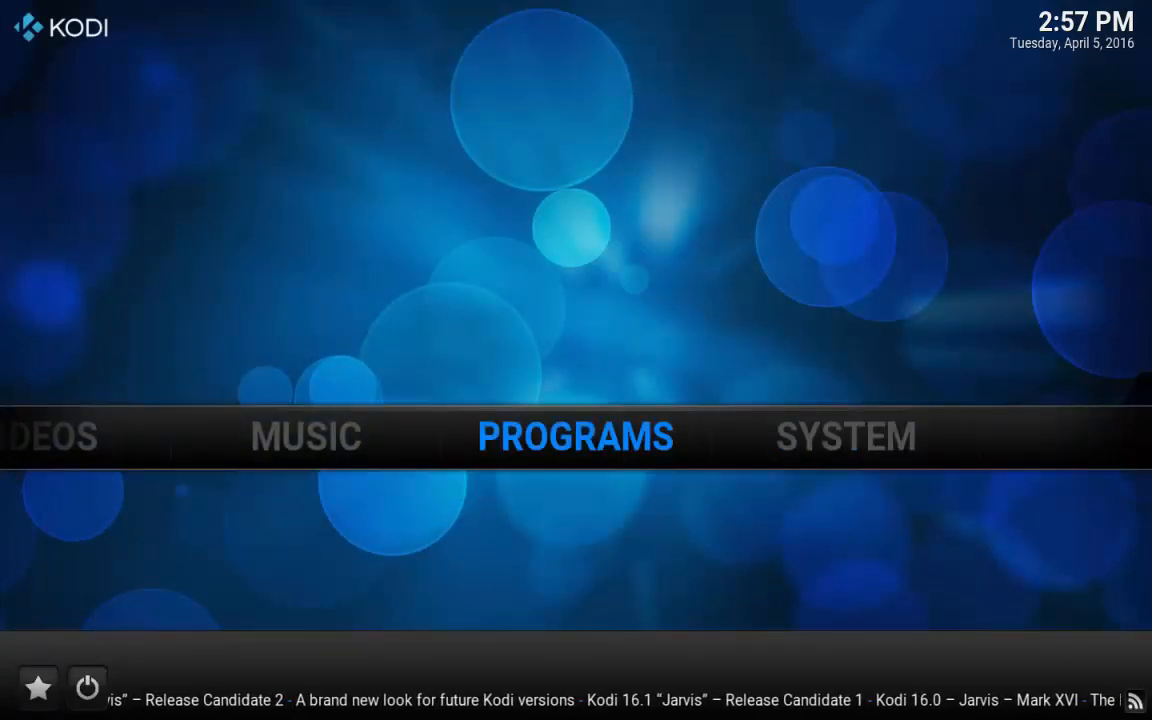
- Open Octagon TV Wizard from the Programs add-on list
left_click(576, 435)
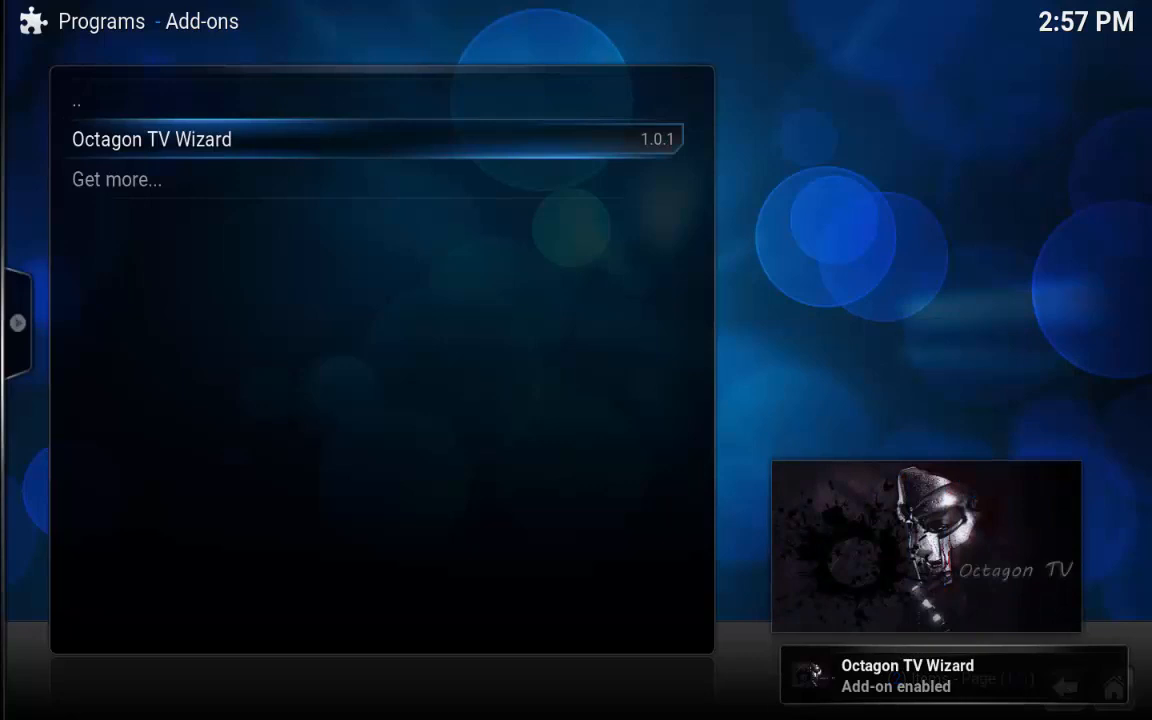
left_click(151, 139)
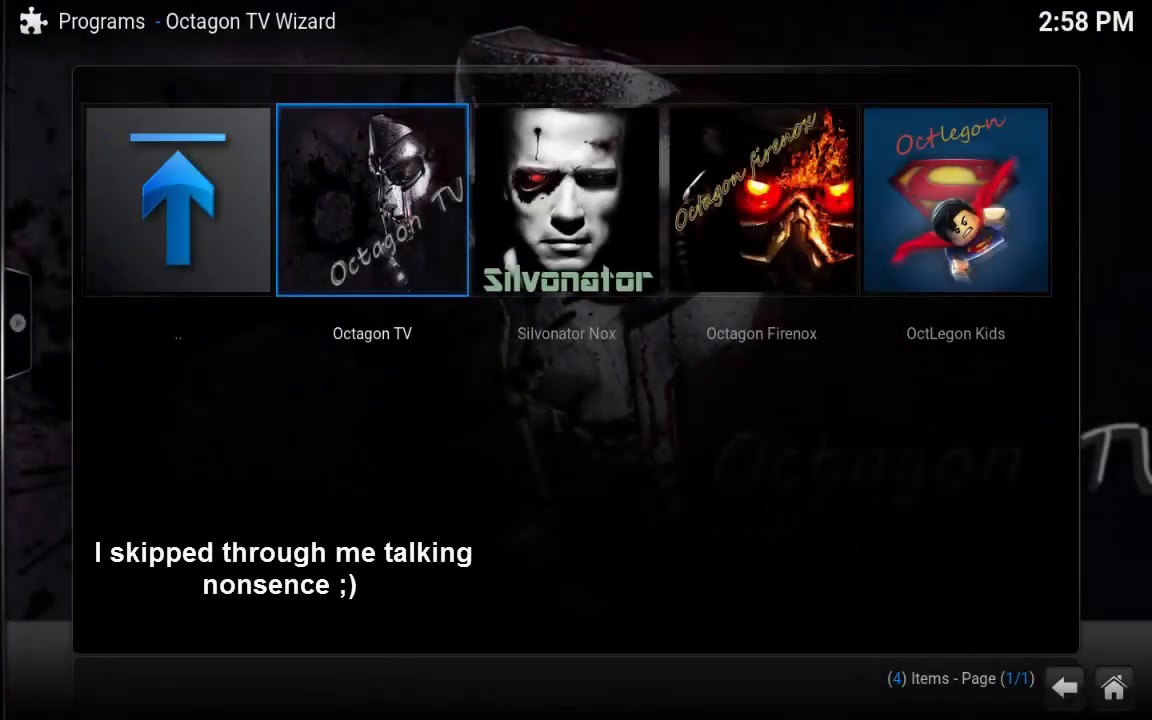
- Download the Octagon TV build, acknowledge completion, and force close Kodi to apply it
left_click(367, 205)
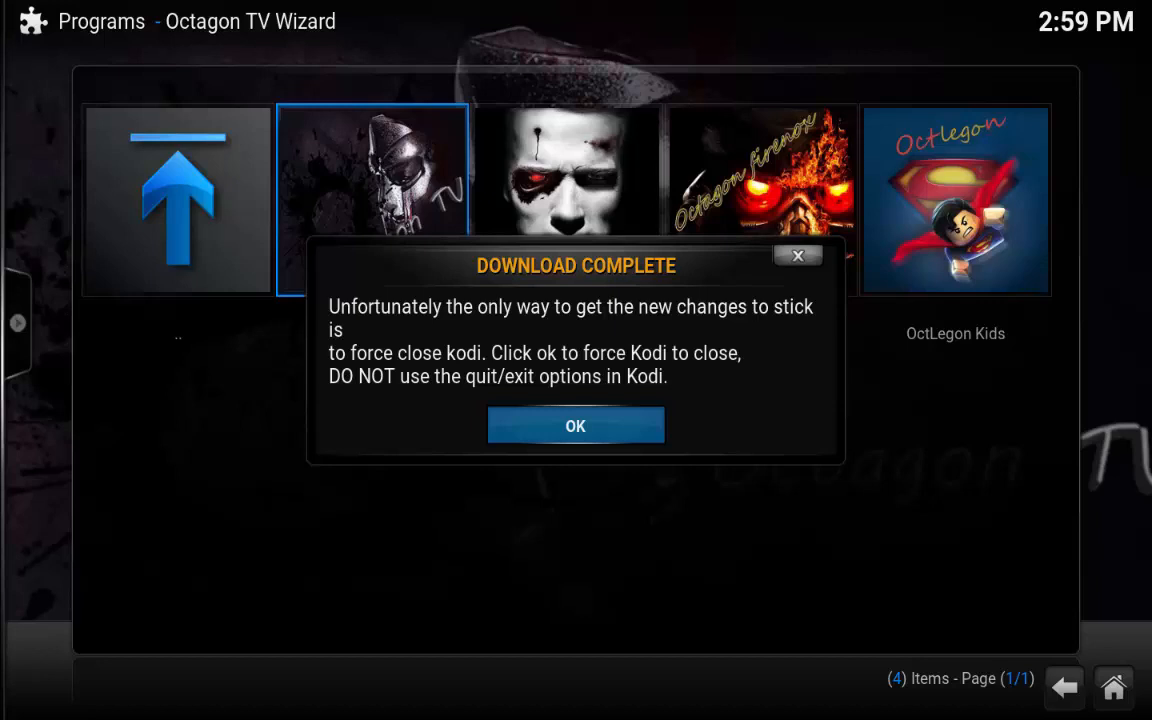
left_click(575, 424)
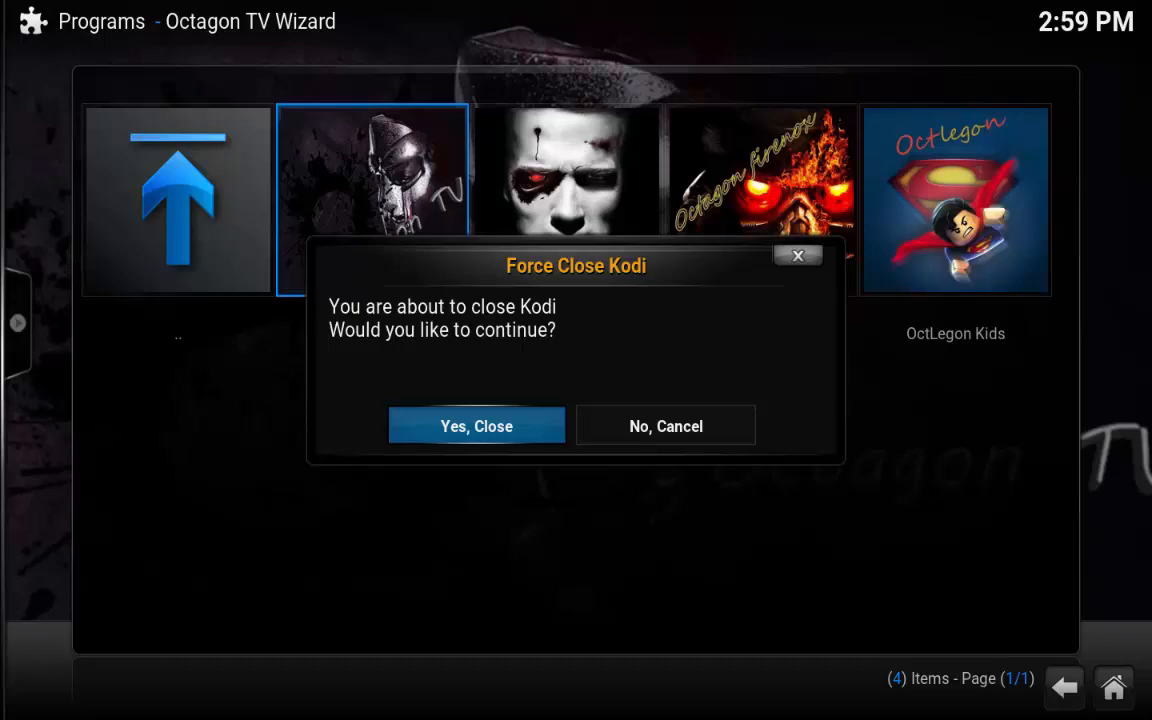
left_click(665, 425)
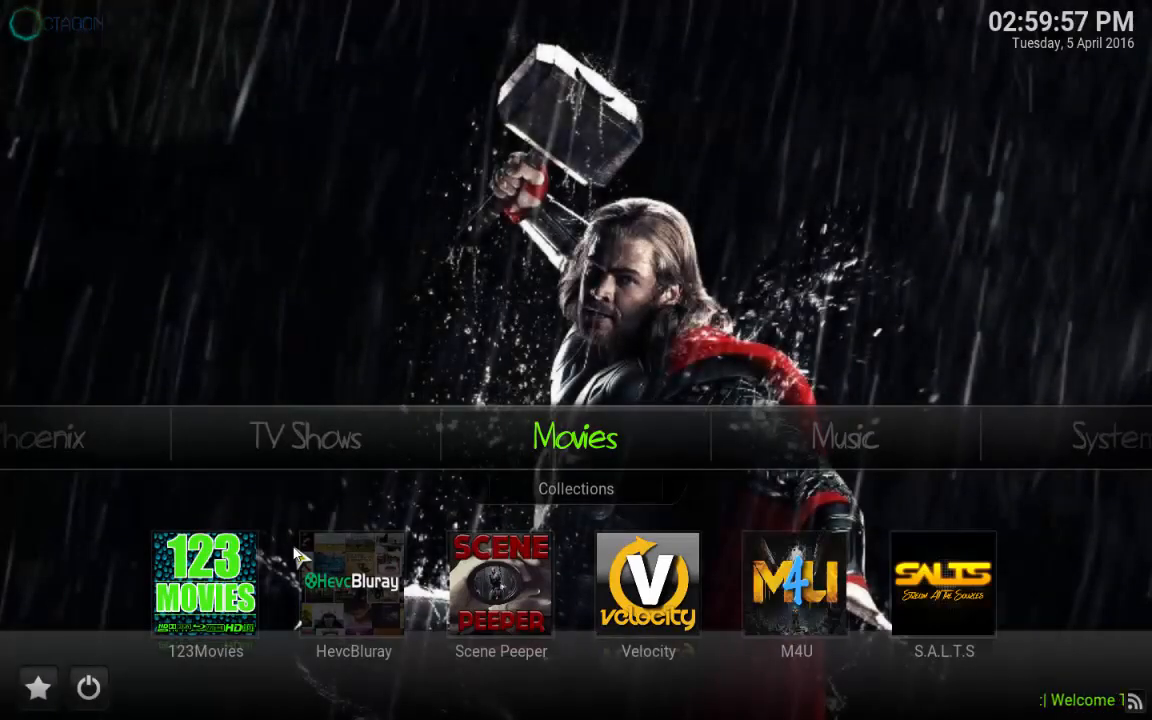